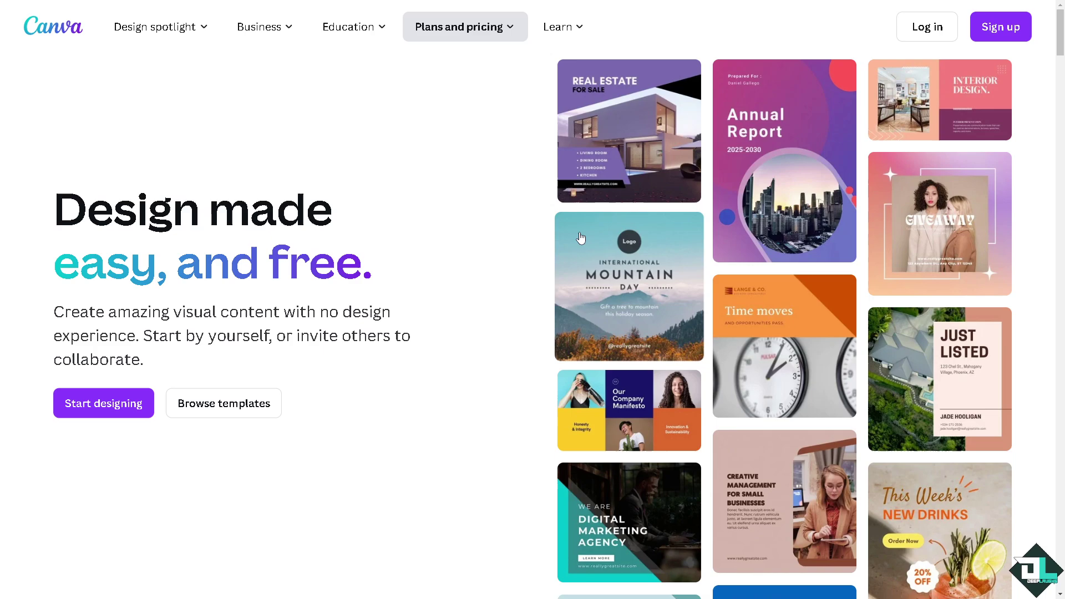
pyautogui.moveTo(922, 215)
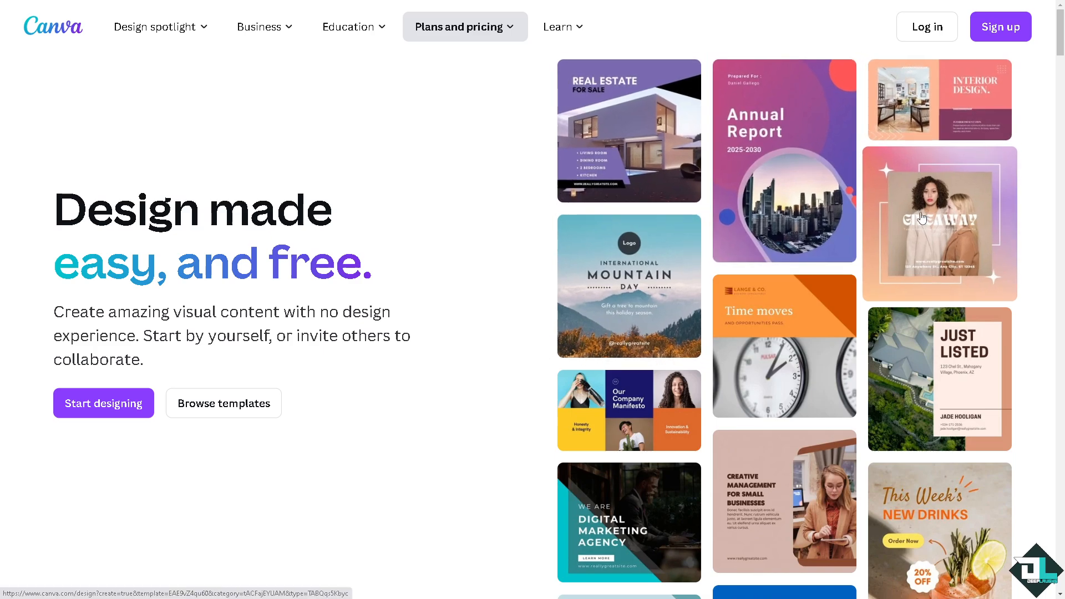
pyautogui.moveTo(737, 467)
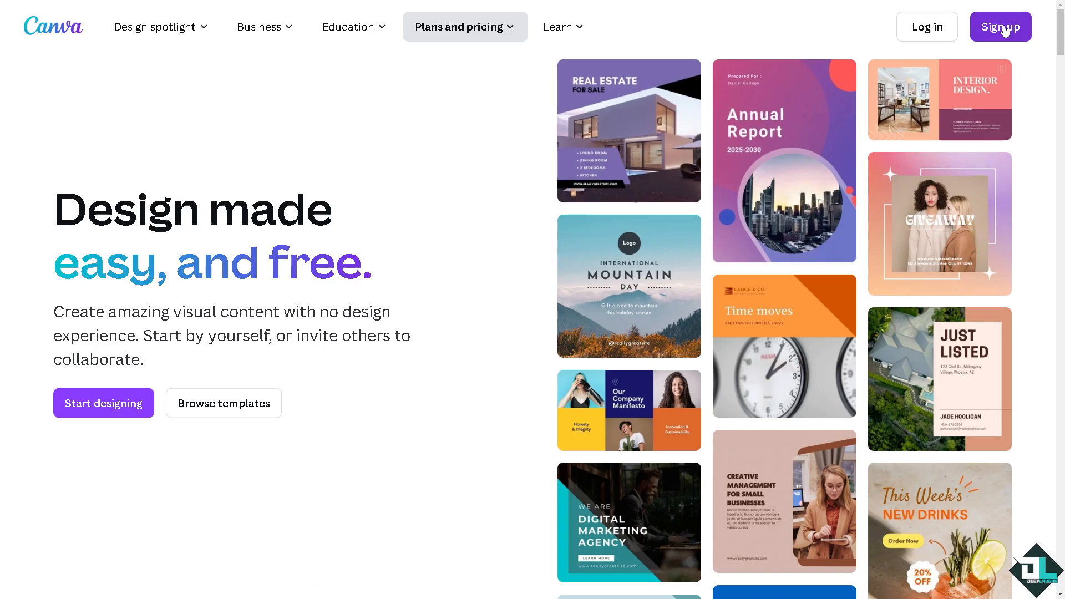
# - Open Canva's sign-up options to choose a way into an account
pyautogui.click(999, 27)
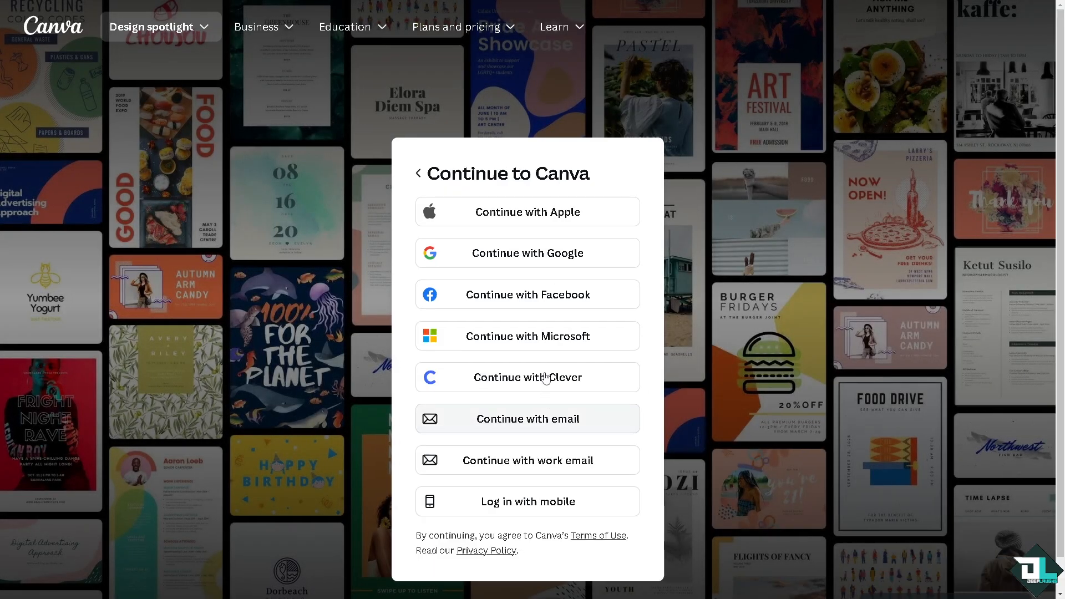
pyautogui.moveTo(496, 364)
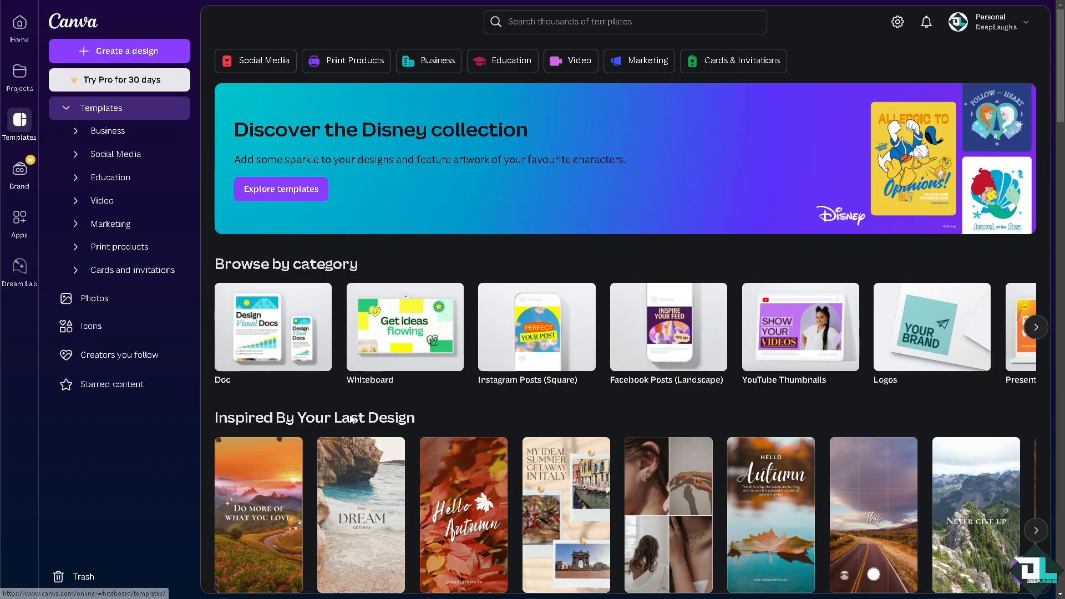
pyautogui.scroll(-3)
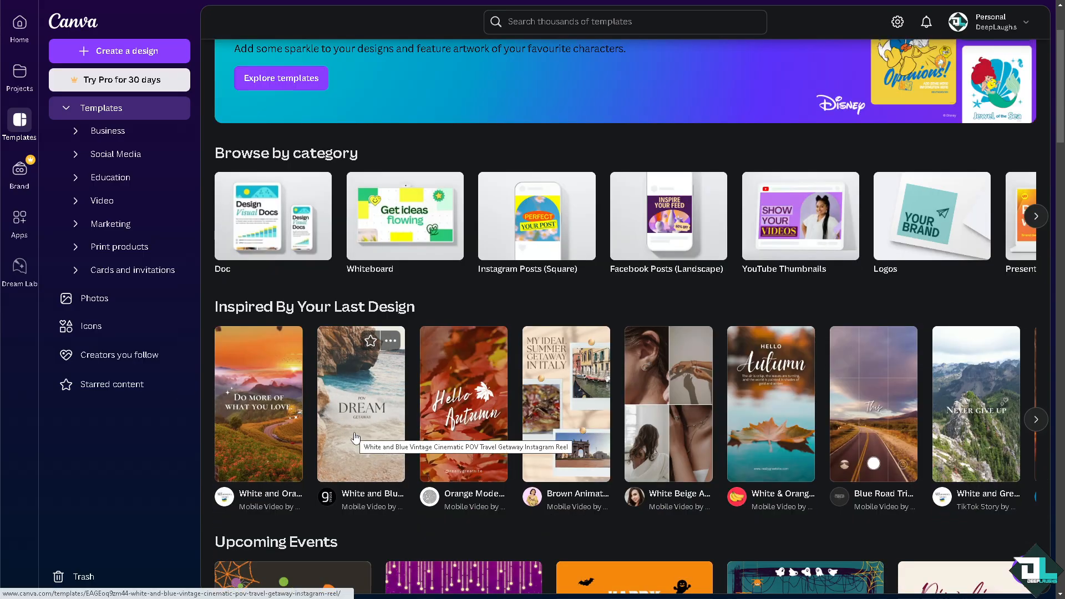
pyautogui.scroll(-3)
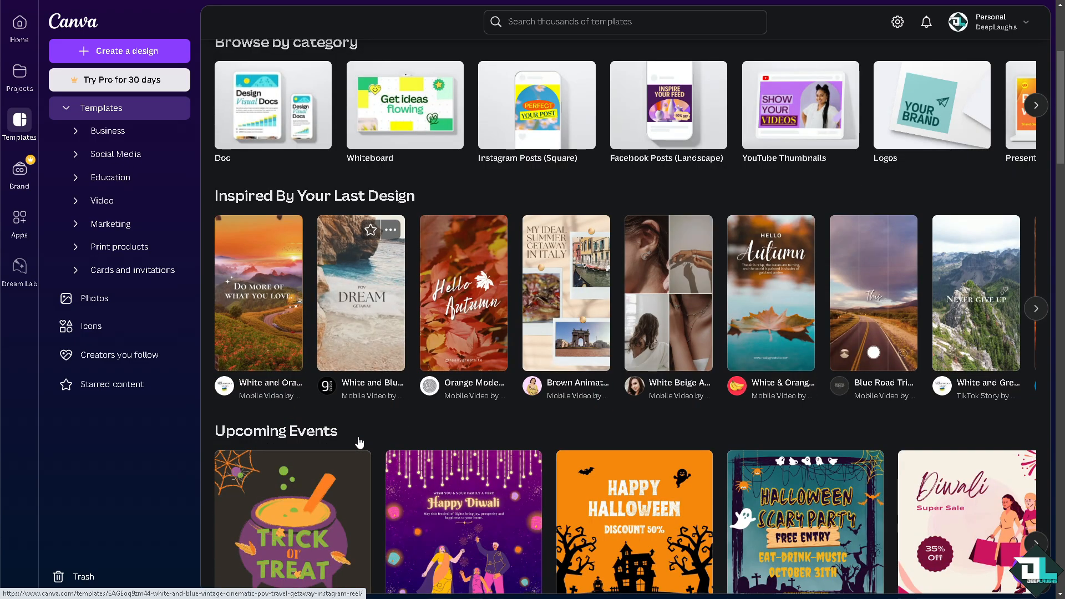
pyautogui.scroll(-3)
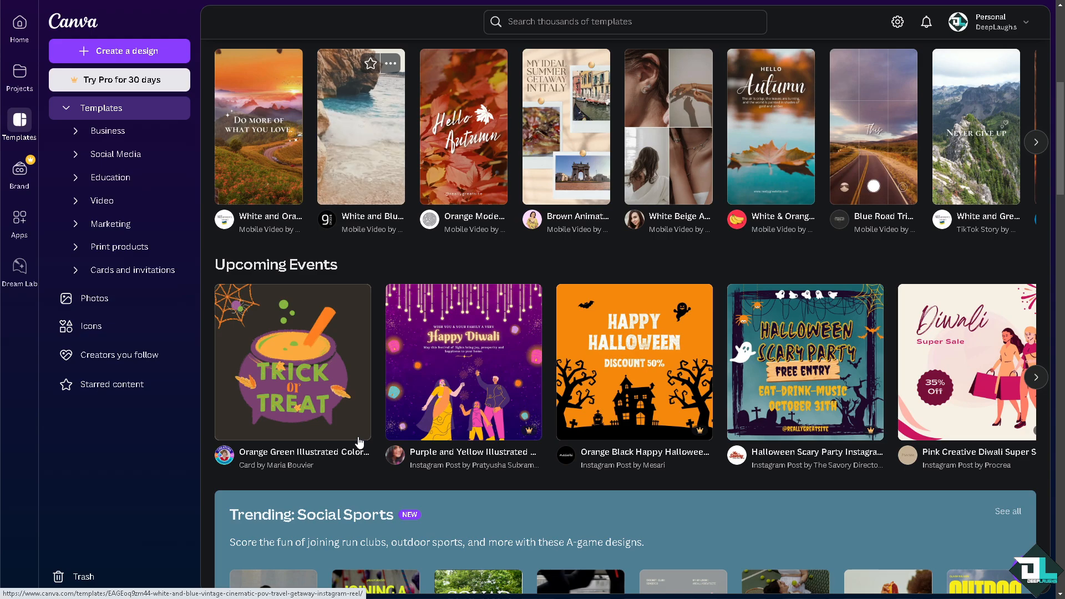
pyautogui.moveTo(360, 127)
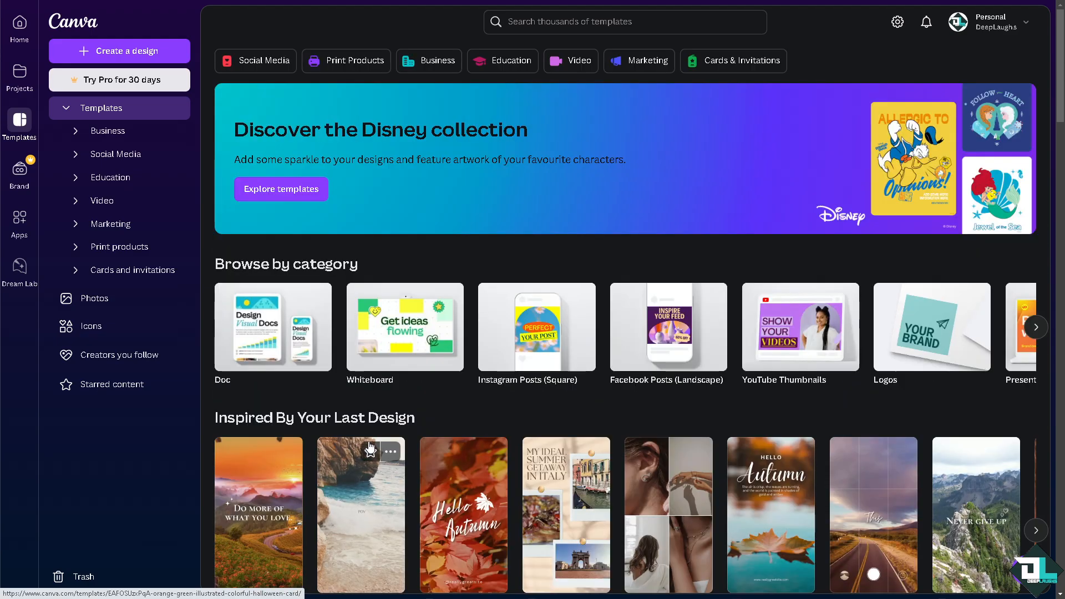
pyautogui.moveTo(348, 326)
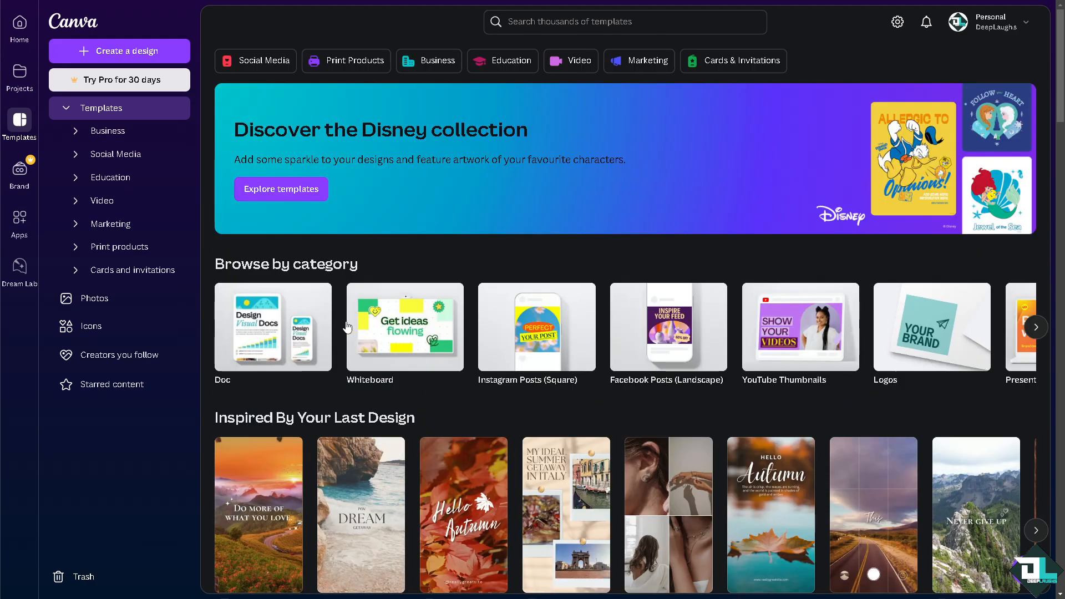
pyautogui.moveTo(838, 341)
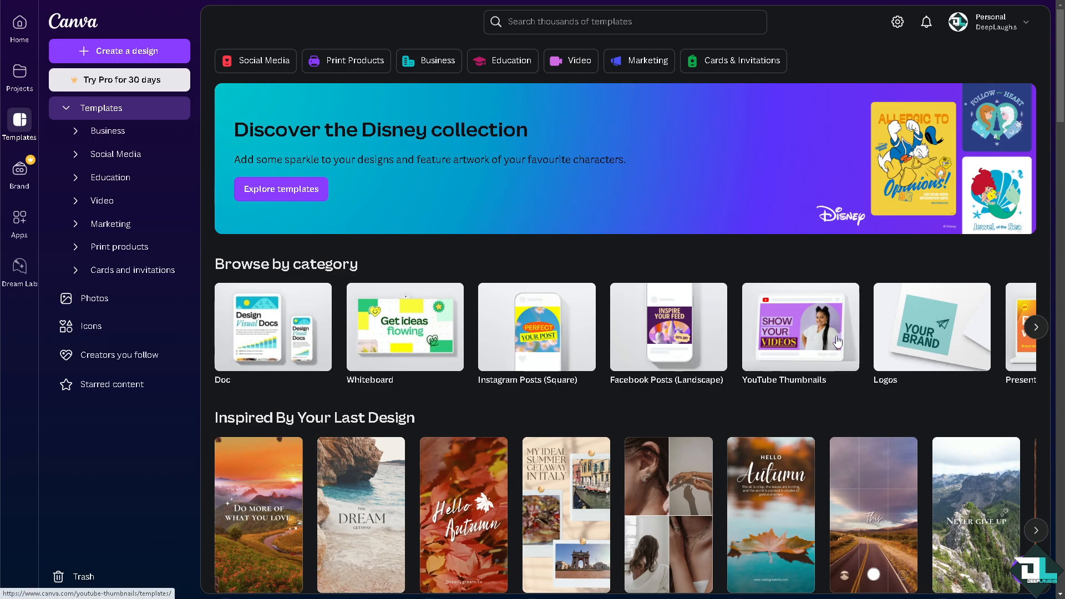
pyautogui.moveTo(119, 51)
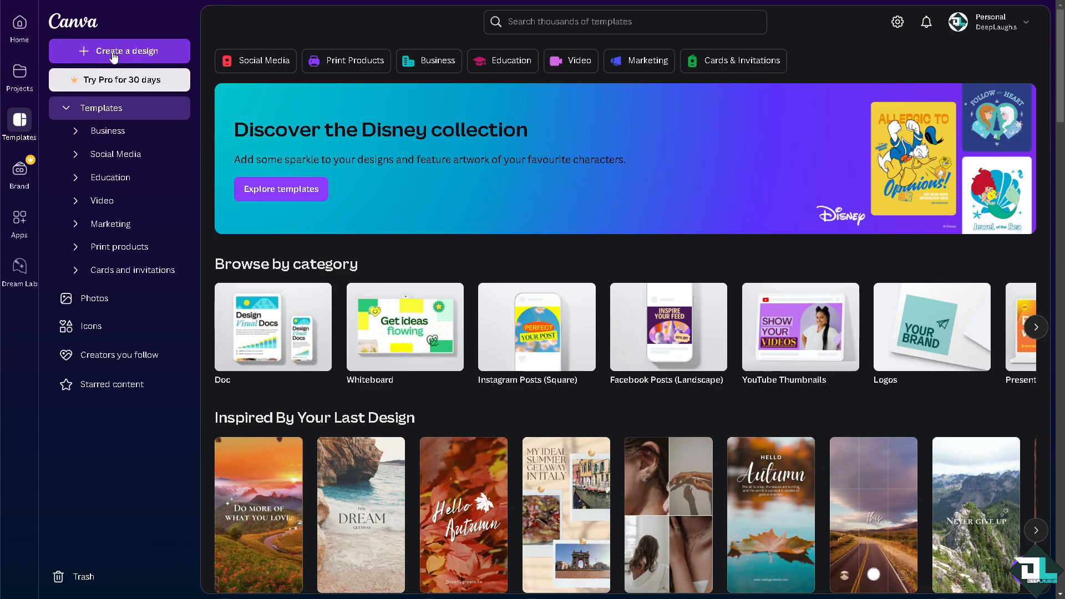
pyautogui.moveTo(783, 342)
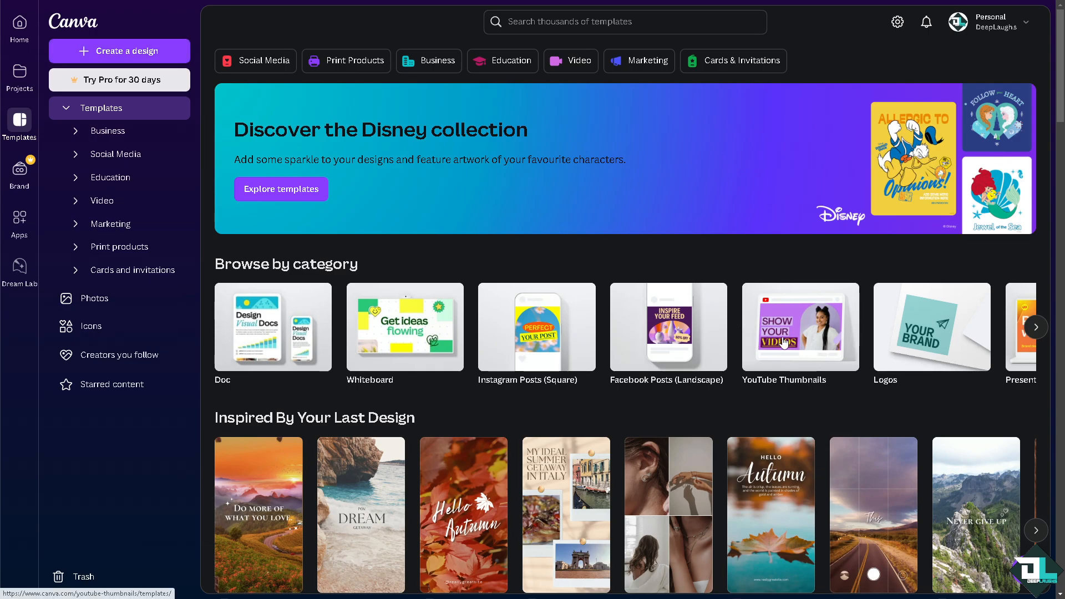
# - Create a blank YouTube Thumbnail design from the YouTube Thumbnails category
pyautogui.click(800, 328)
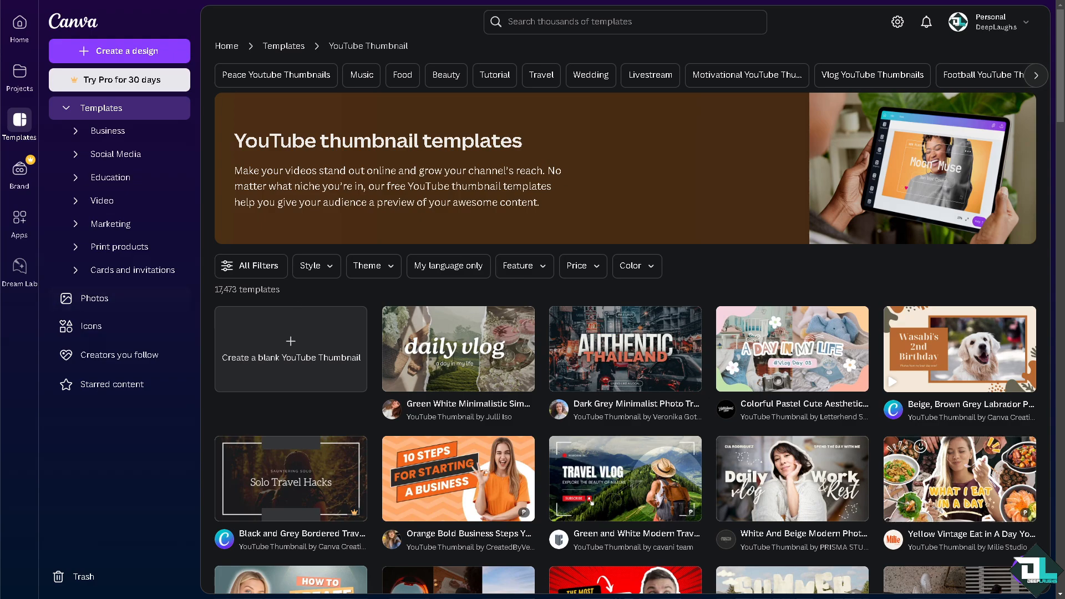
pyautogui.click(290, 348)
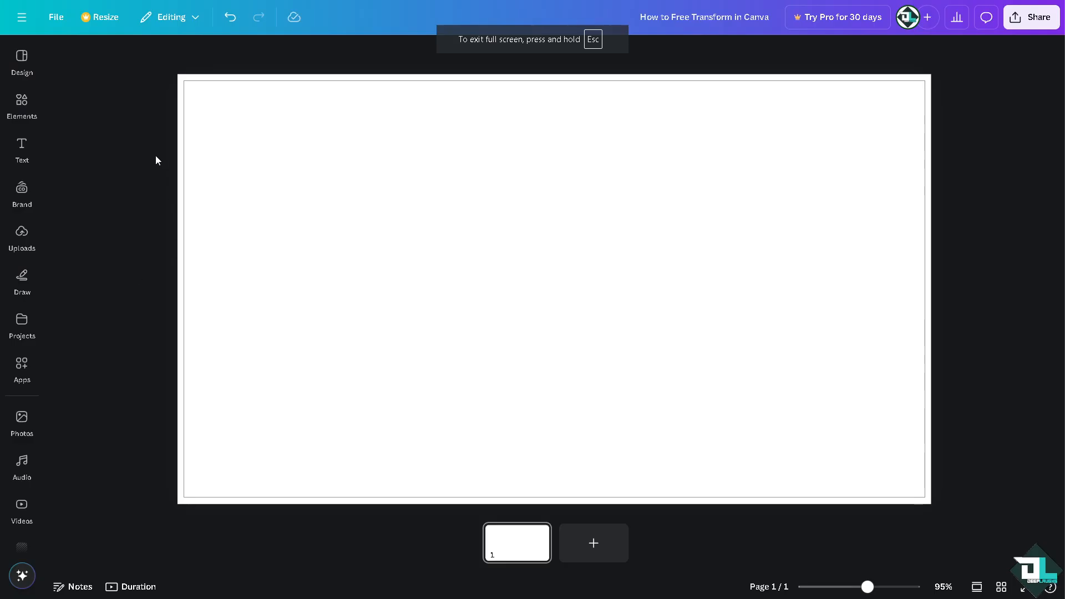
# - Add the uploaded 'How to Free Transform' image from Uploads onto the canvas
pyautogui.click(21, 234)
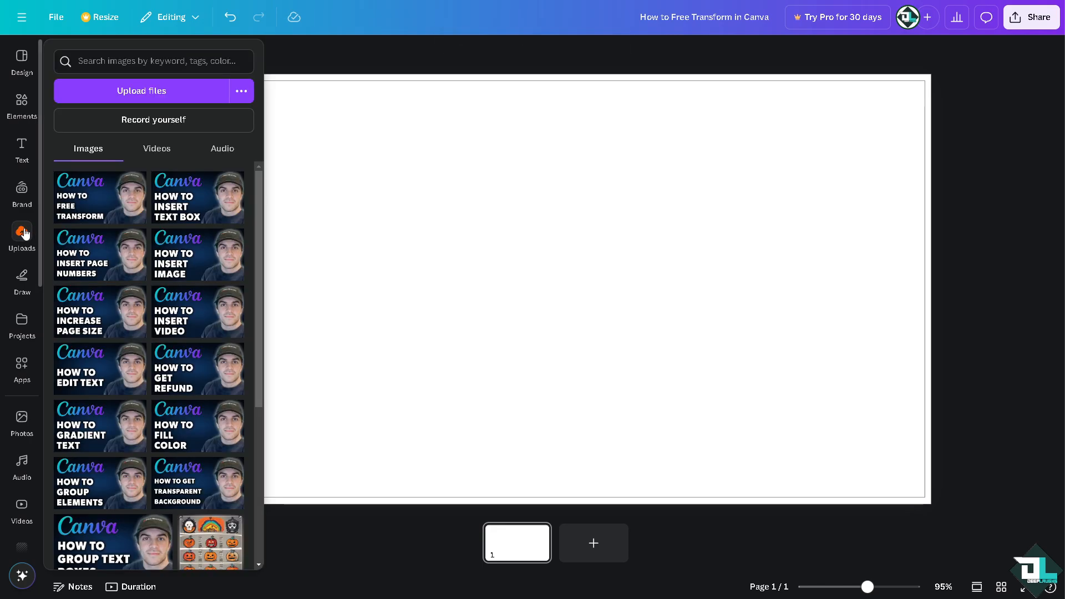
pyautogui.click(100, 197)
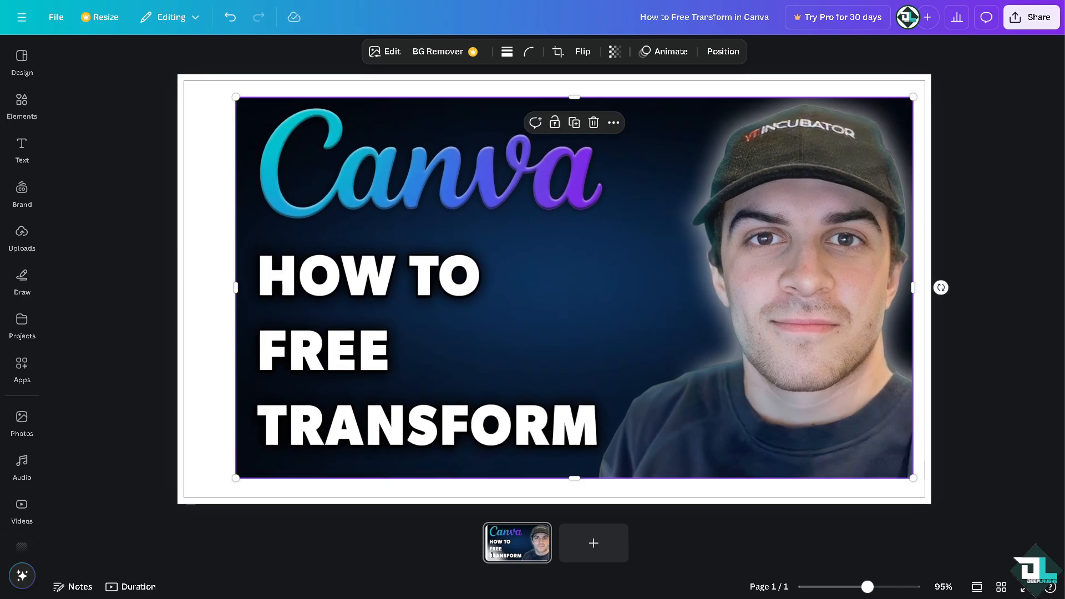
pyautogui.moveTo(294, 270)
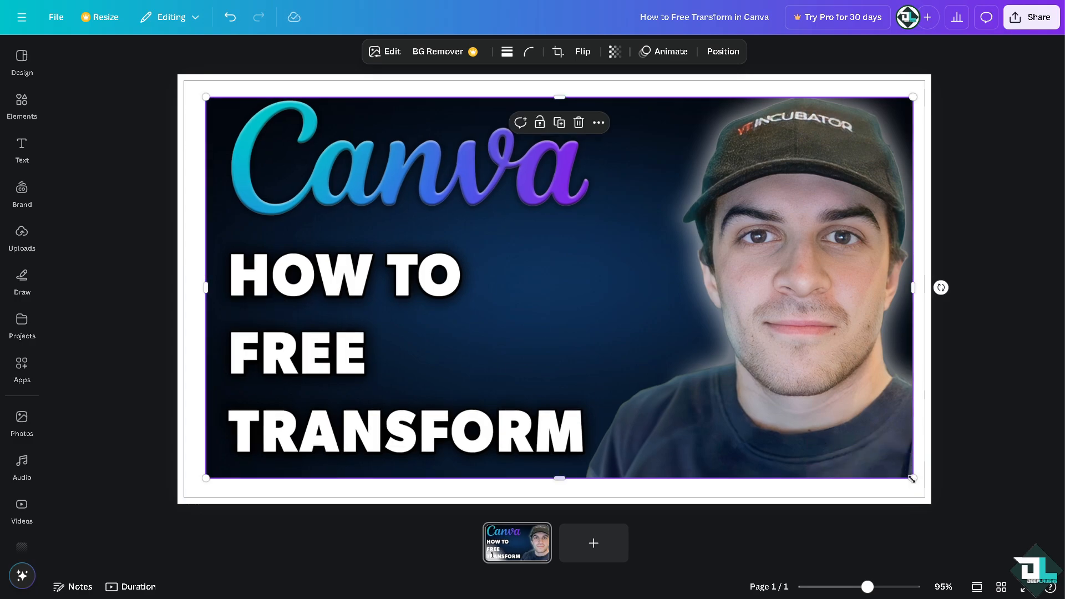
pyautogui.moveTo(929, 493)
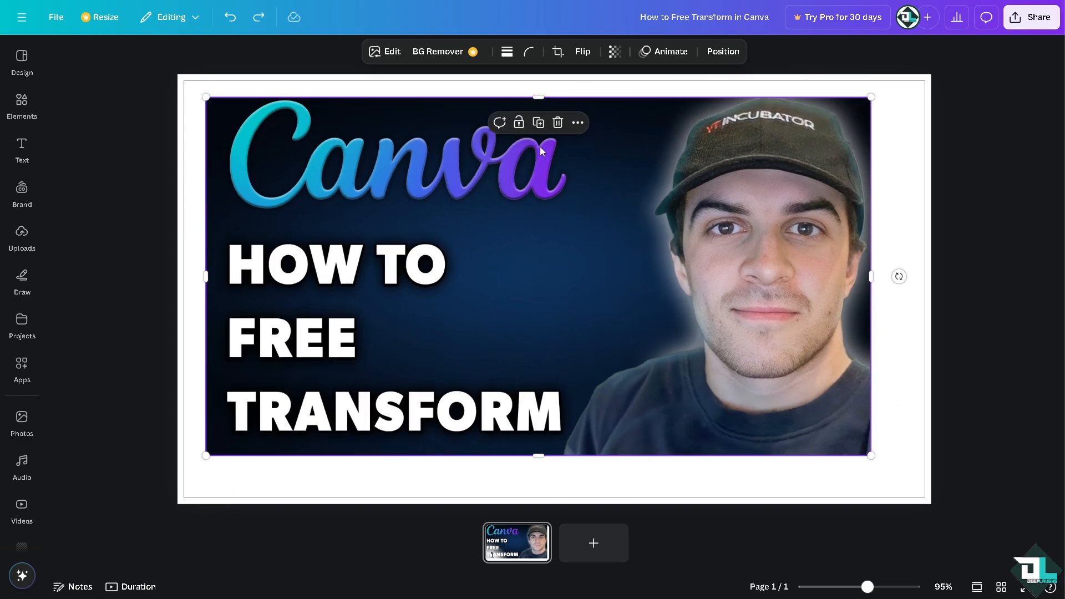
pyautogui.moveTo(540, 149)
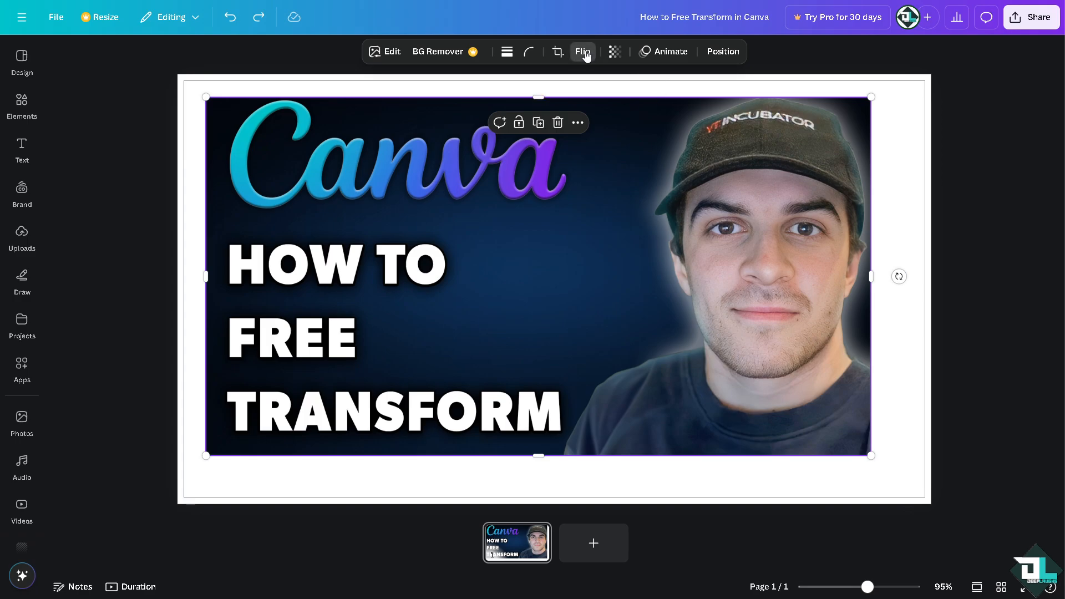
# - Mirror the thumbnail left-to-right and upside down, then reverse both flips
pyautogui.click(582, 51)
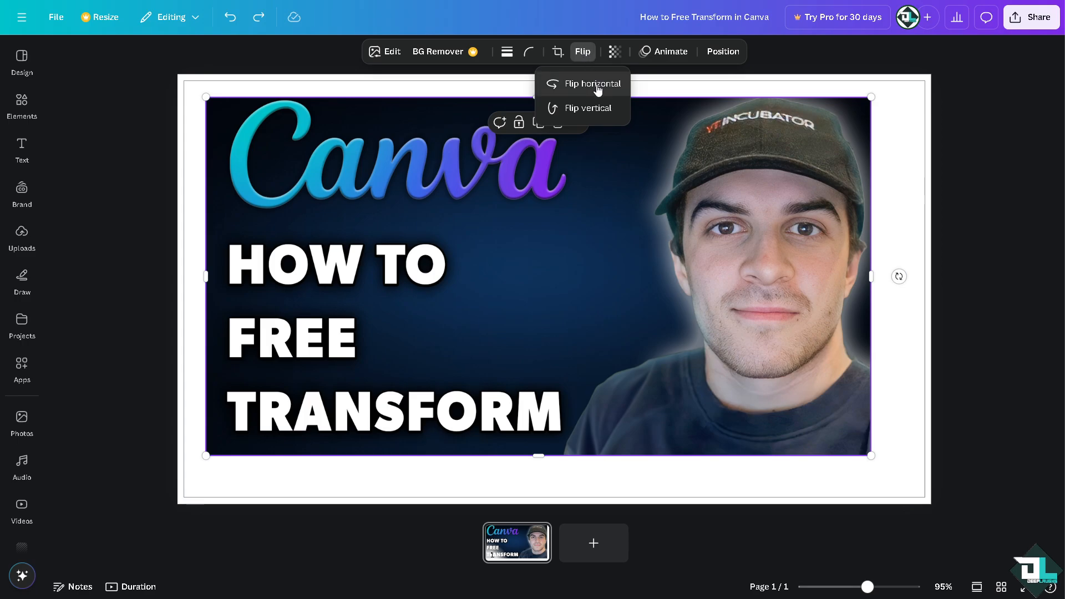
pyautogui.click(592, 82)
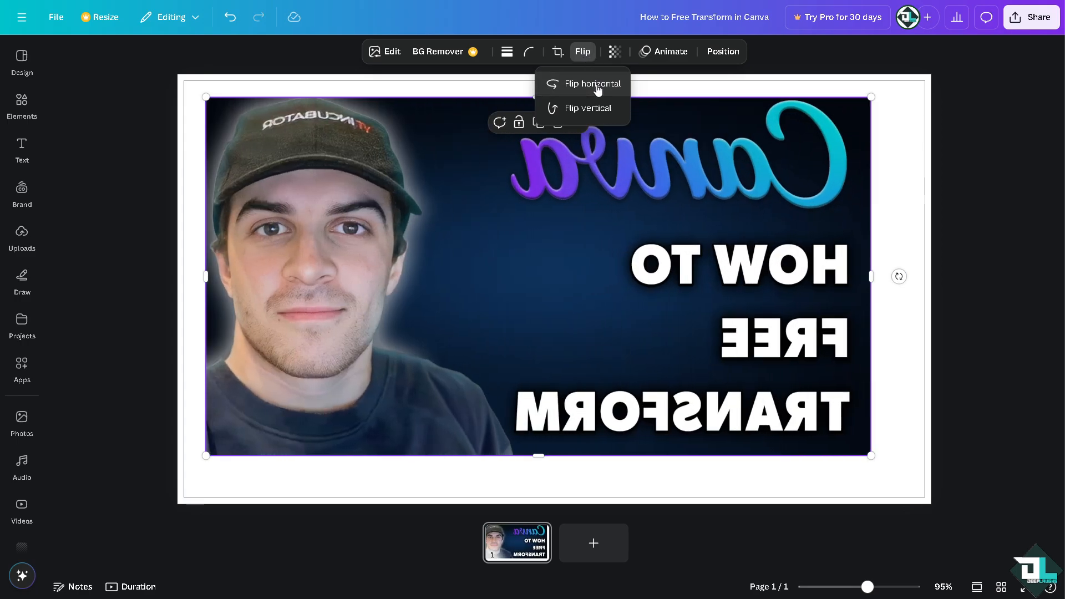
pyautogui.click(591, 109)
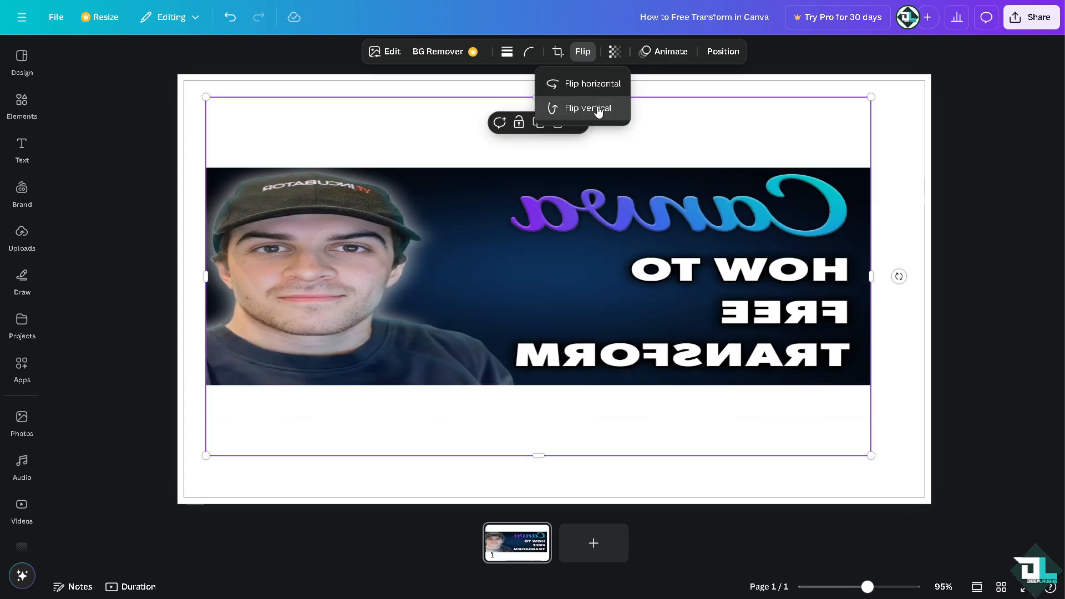
pyautogui.click(590, 108)
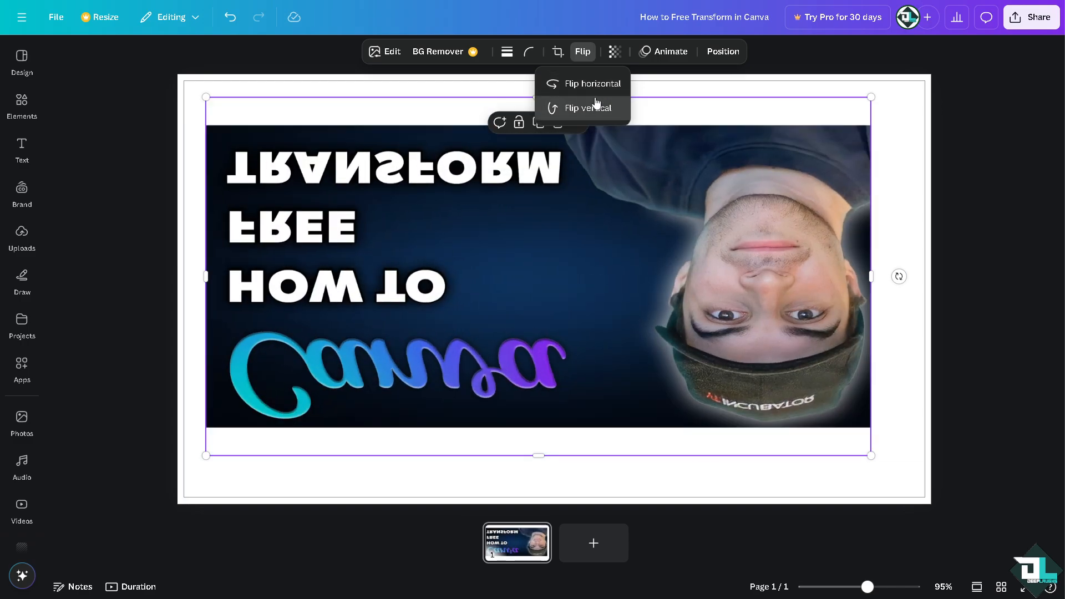
pyautogui.click(589, 108)
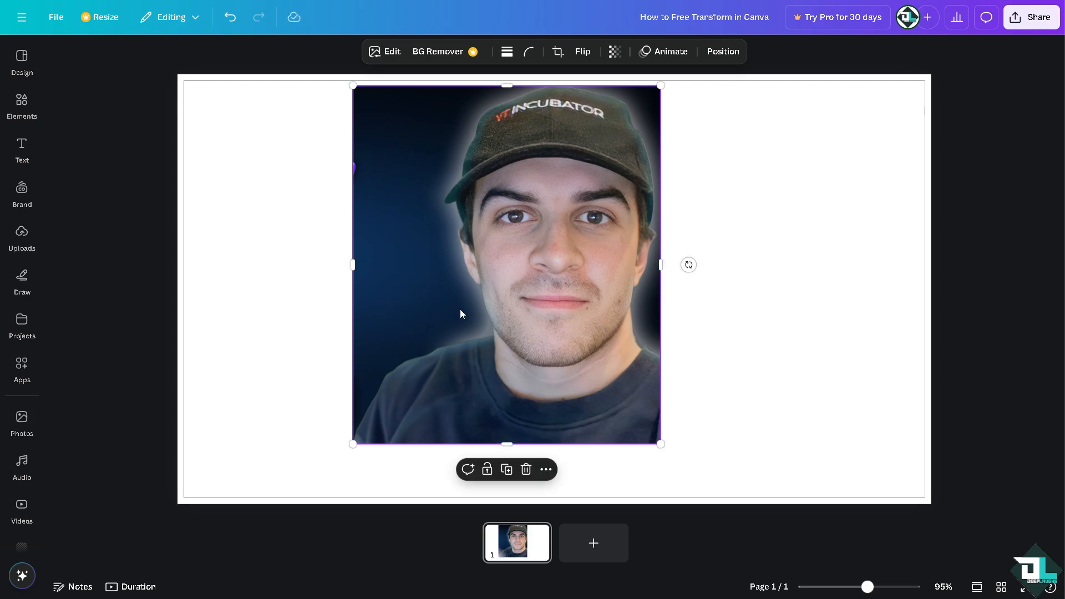
pyautogui.moveTo(550, 333)
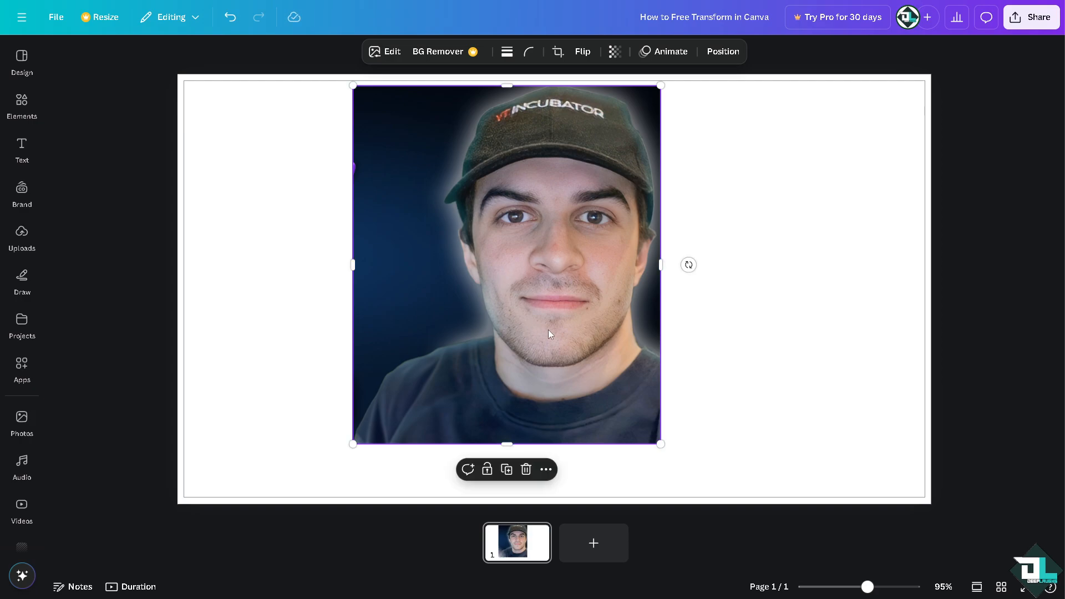